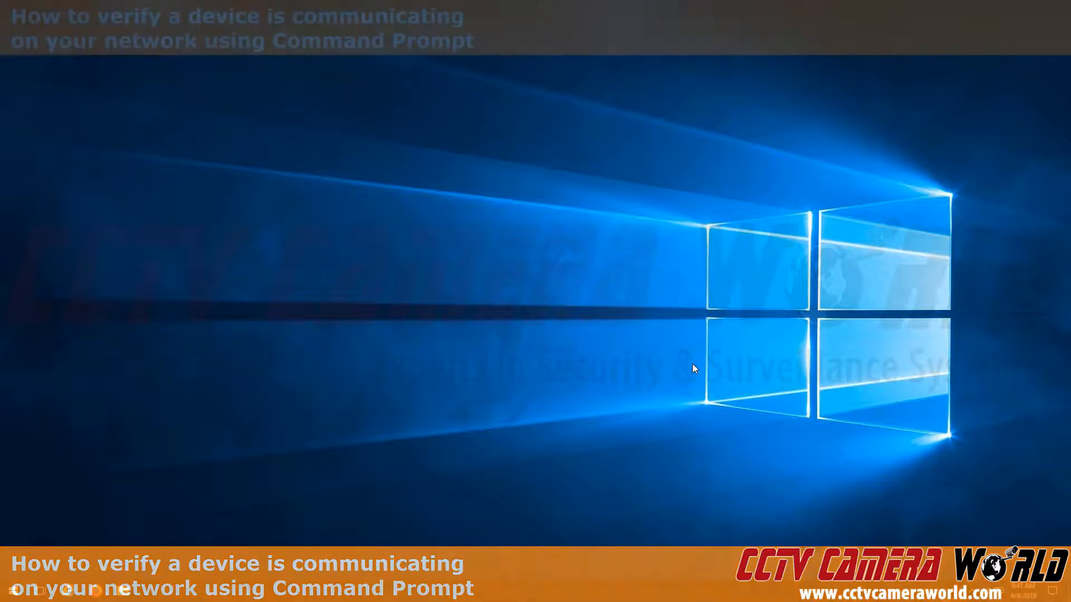
# - Launch cmd from the Start button's Run dialog to get a Command Prompt window
pyautogui.rightClick(13, 591)
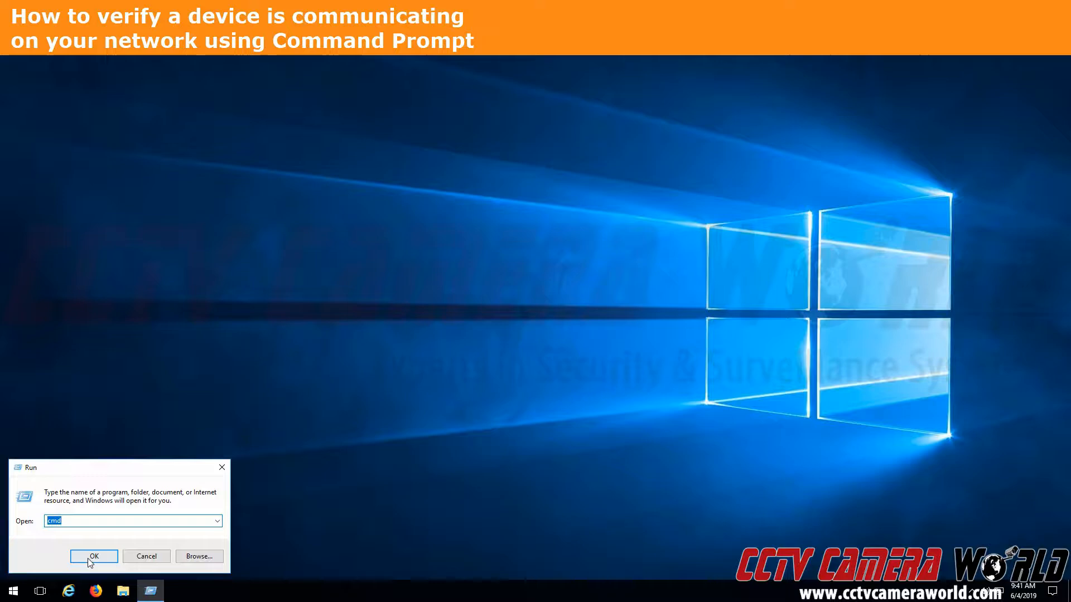
pyautogui.click(94, 556)
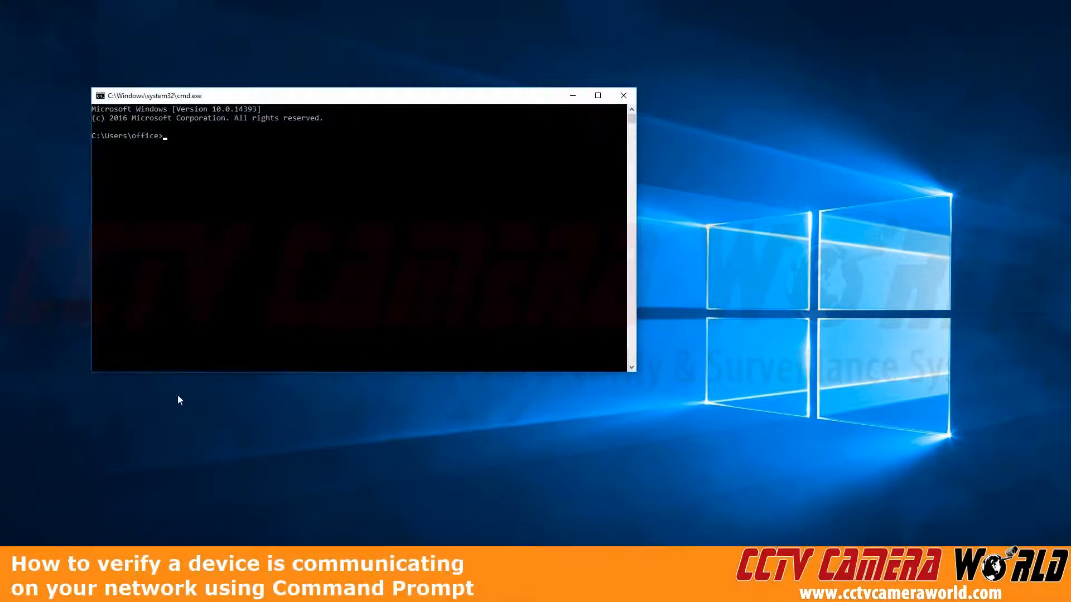
pyautogui.moveTo(249, 250)
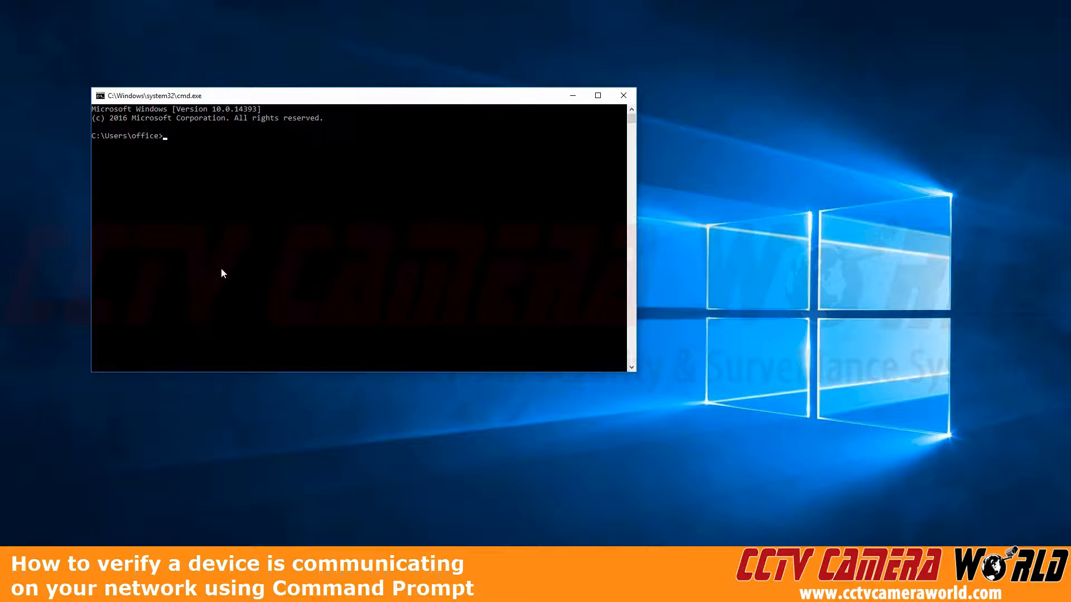
# - Maximize the cmd.exe window so it fills most of the screen
pyautogui.click(597, 95)
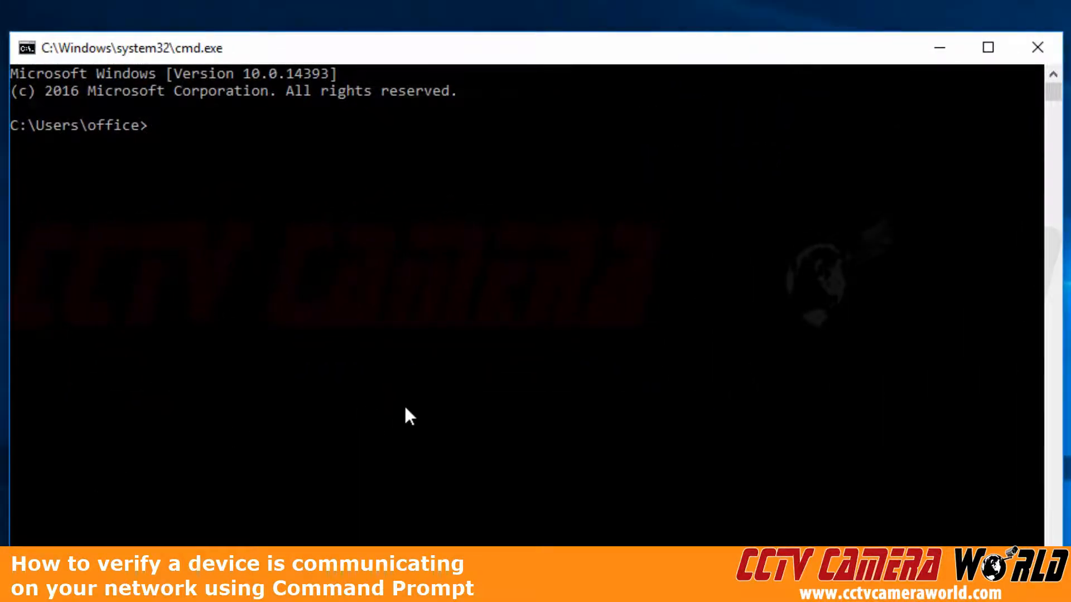
# - Ping 192.168.1.80 for four replies with 0% loss, then queue ping 192.168.1.82
pyautogui.write('p')
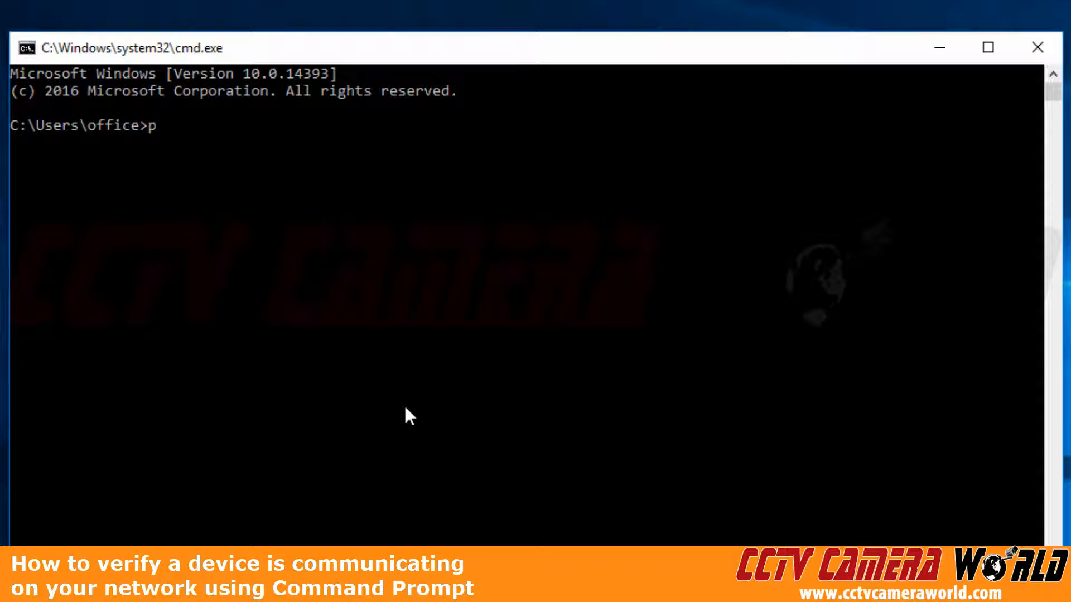
pyautogui.write('ing 192.1')
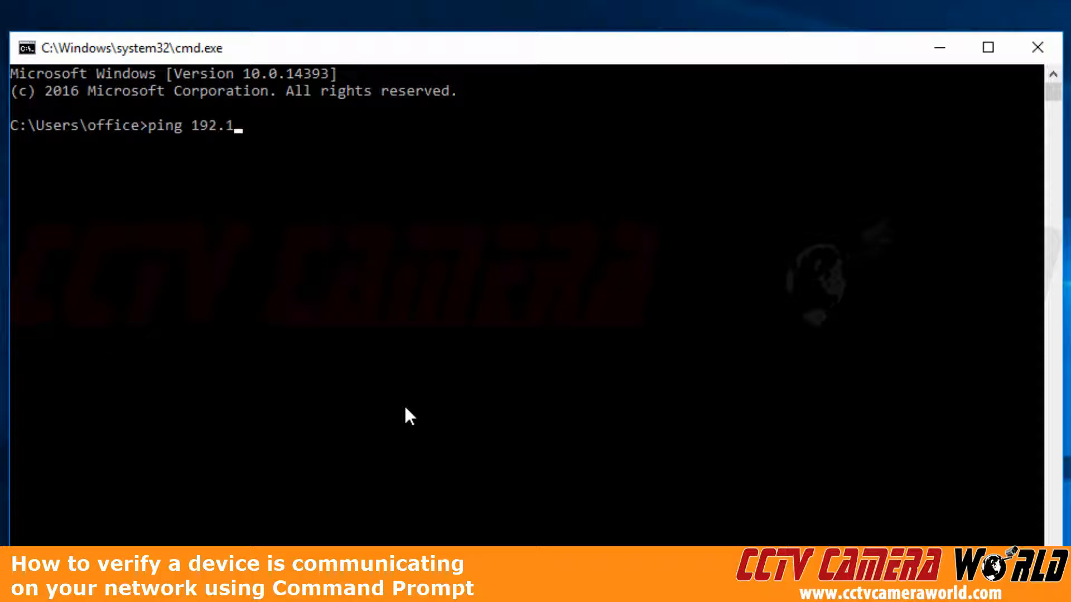
pyautogui.write('68.')
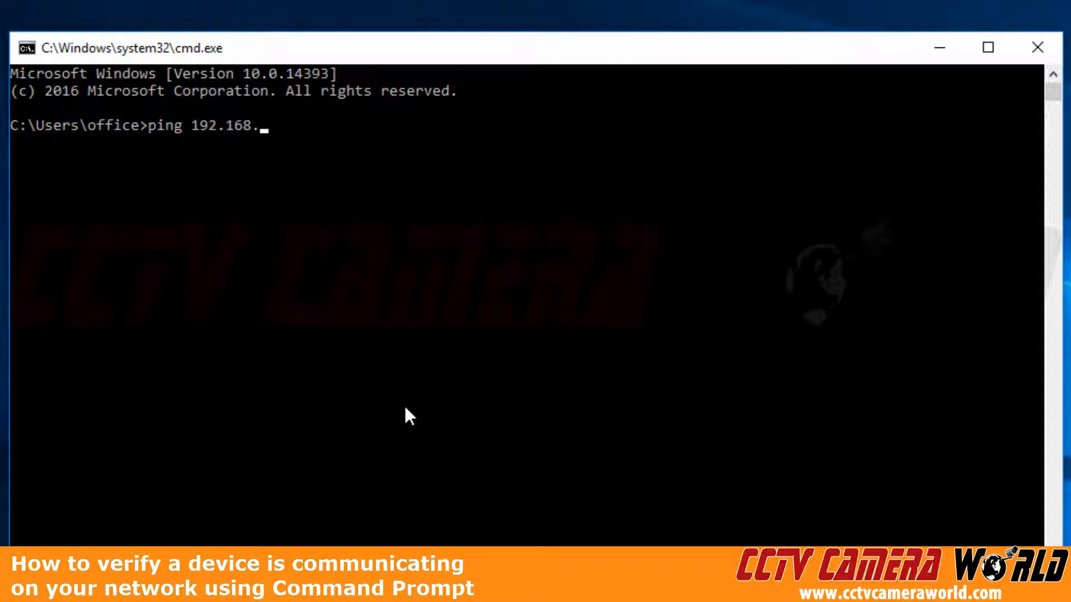
pyautogui.write('1.80')
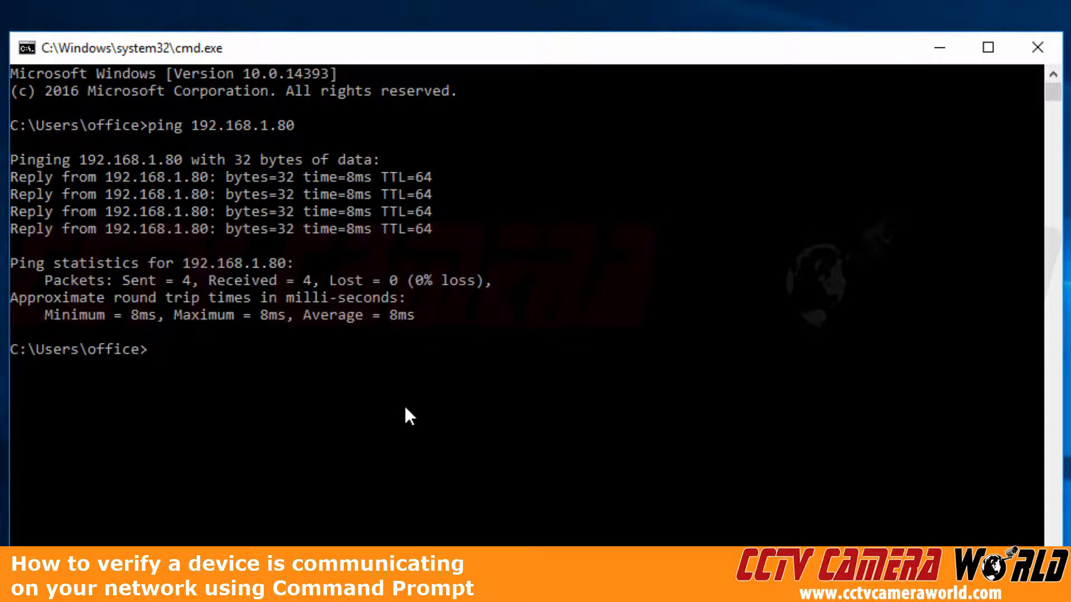
pyautogui.write('ping 192.168.1.82')
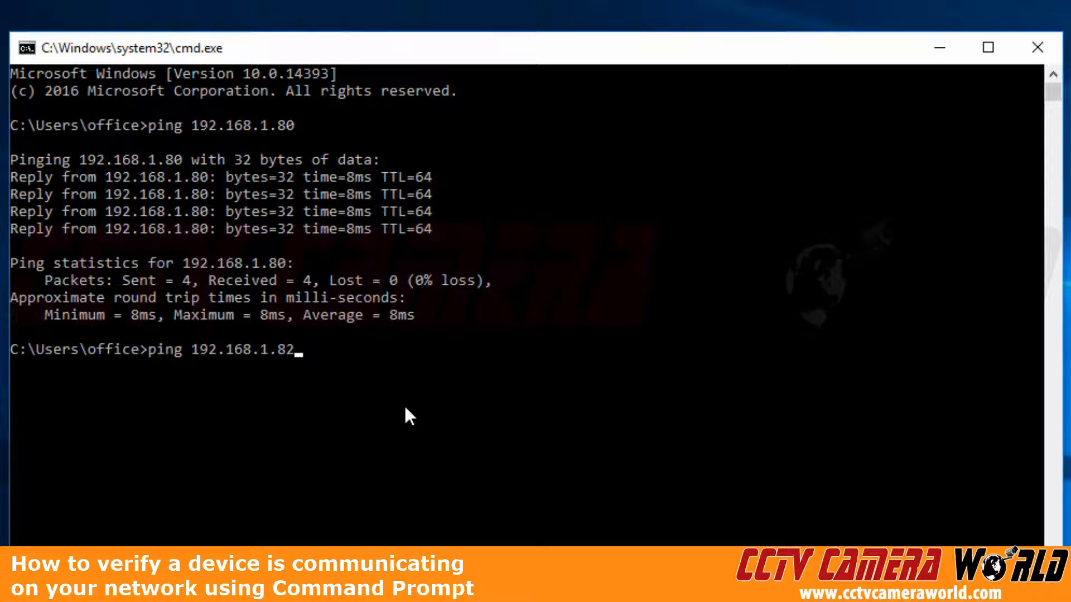
# - Run ping 192.168.1.82 to get 'Destination host unreachable' replies and recall it
pyautogui.press('Enter')
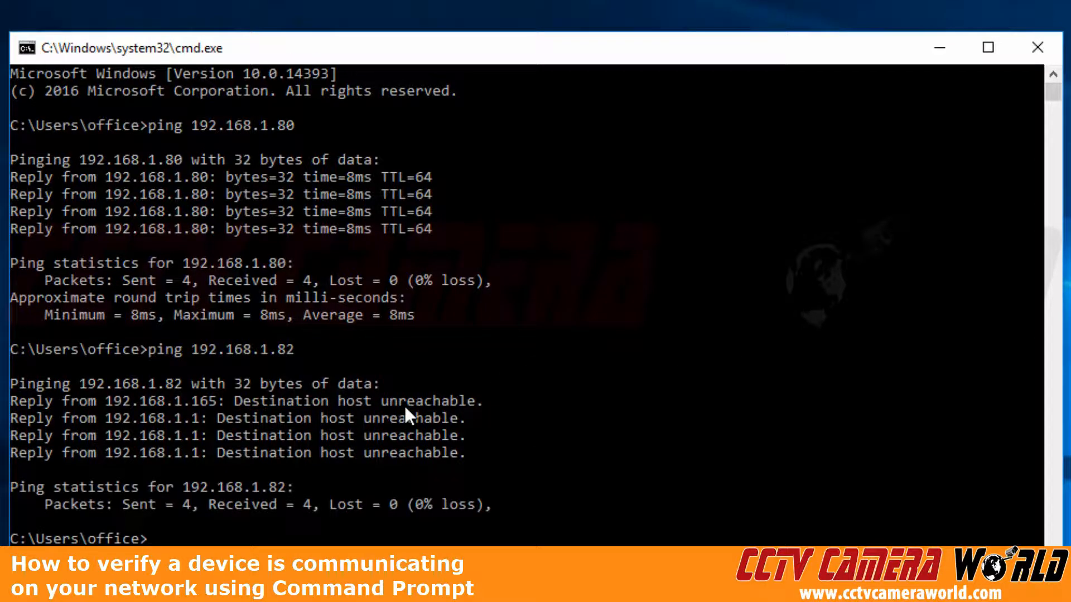
pyautogui.write('ping 192.168.1.82')
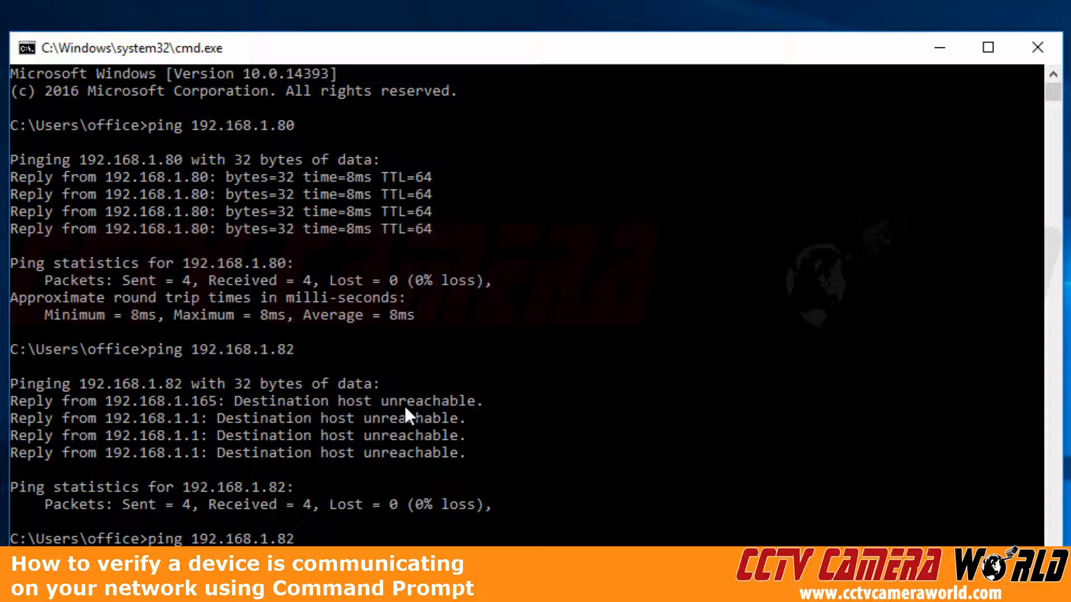
# - Edit the recalled address so the prompt reads ping 192.168.1.80, not yet run
pyautogui.write('2')
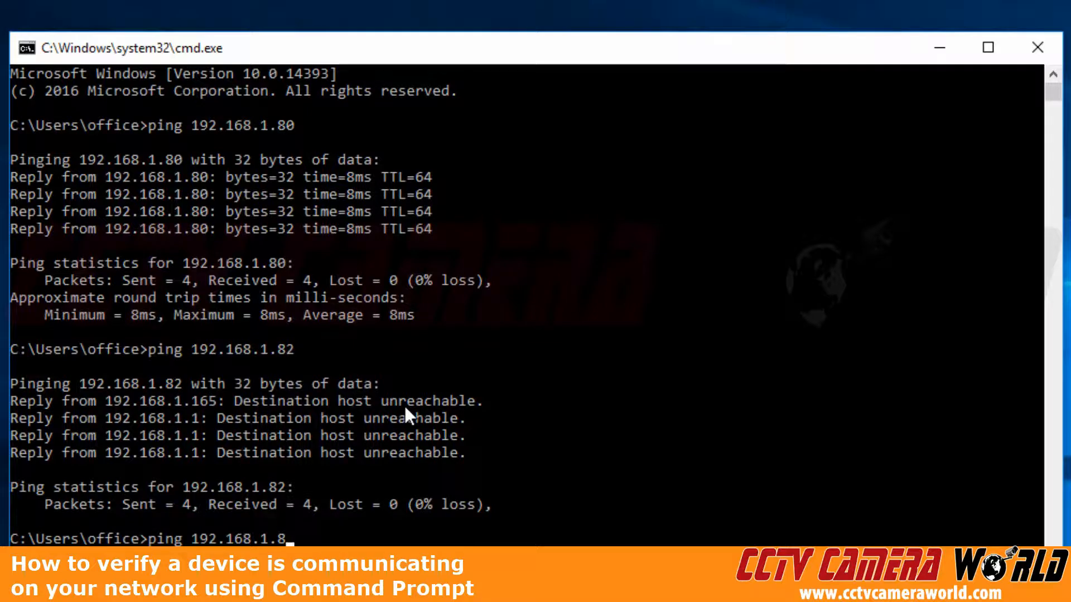
pyautogui.write('0')
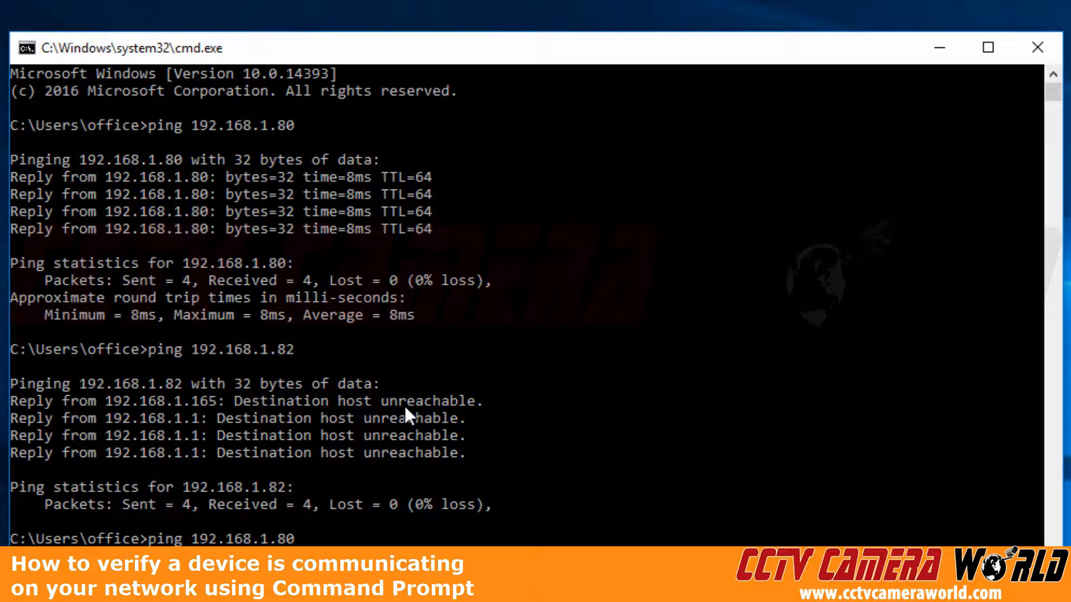
pyautogui.moveTo(717, 504)
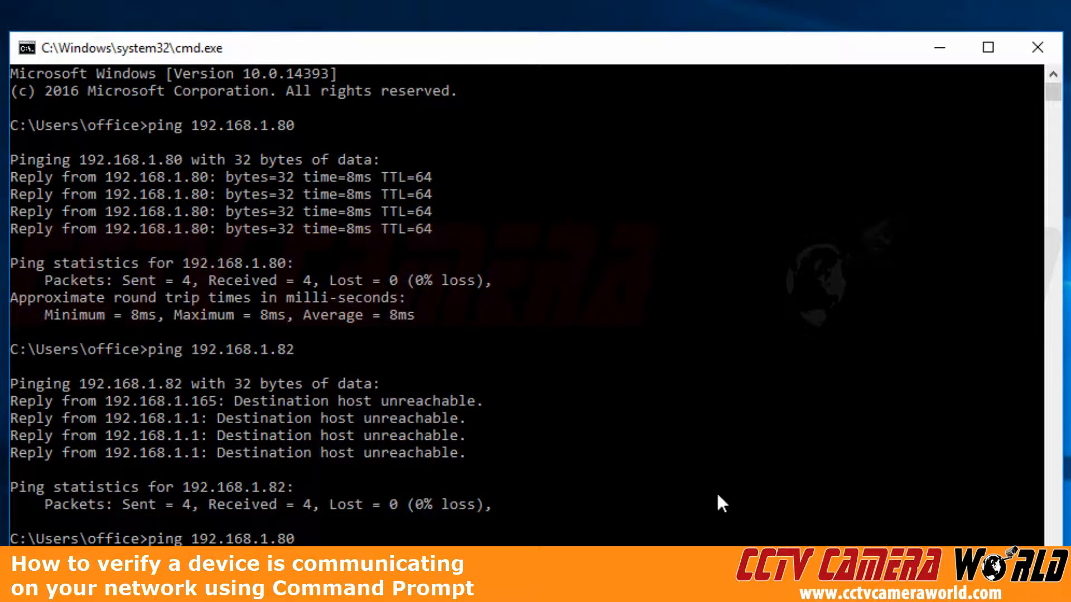